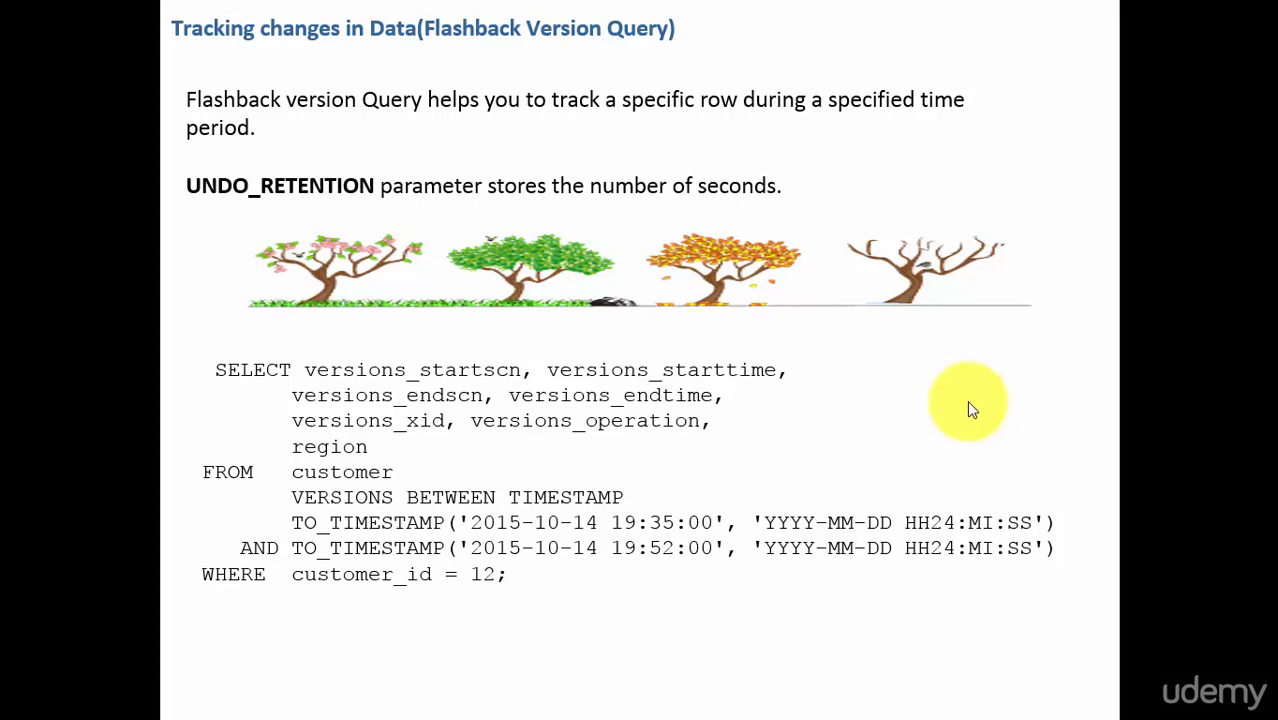
mouse_move(816, 190)
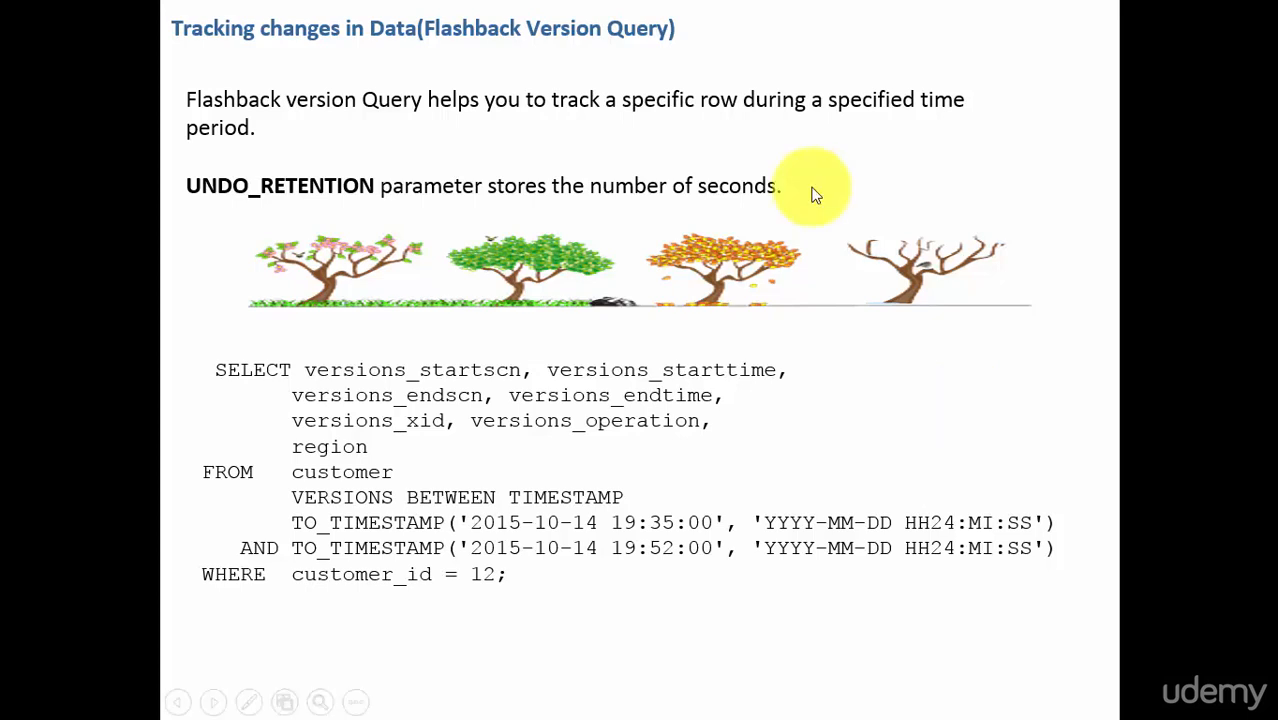
mouse_move(390, 468)
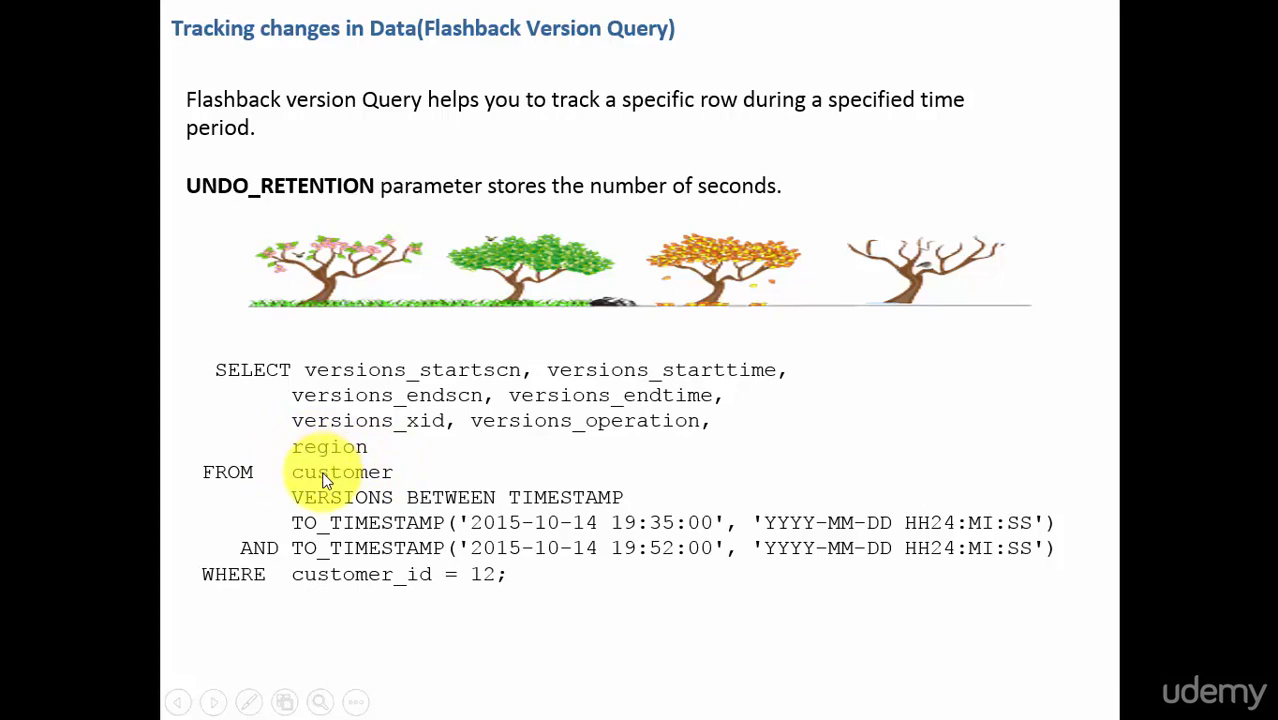
mouse_move(800, 510)
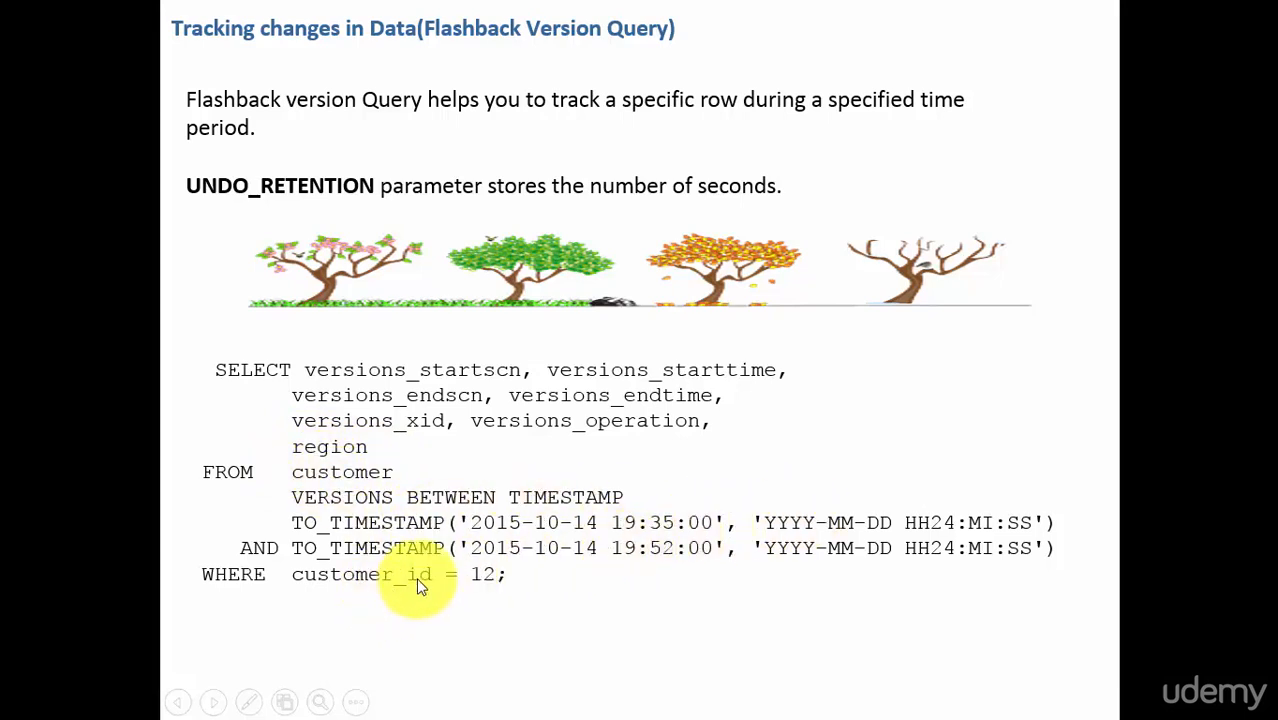
mouse_move(490, 590)
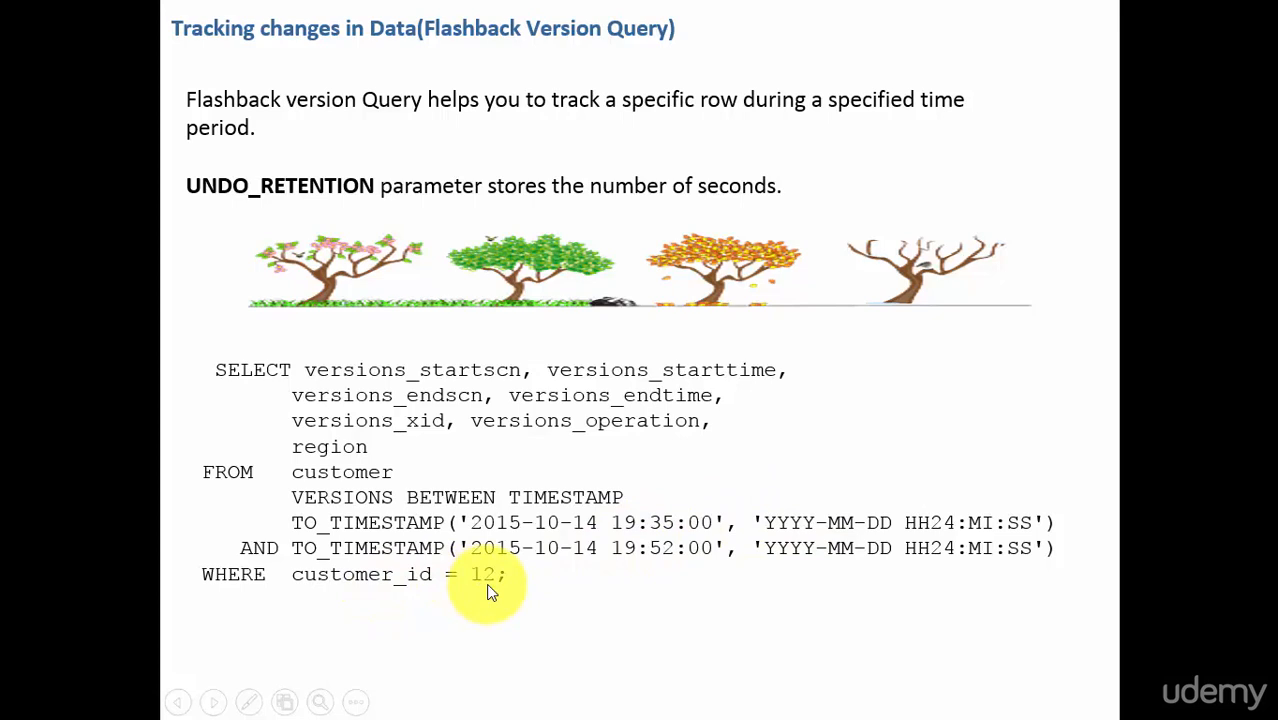
mouse_move(426, 384)
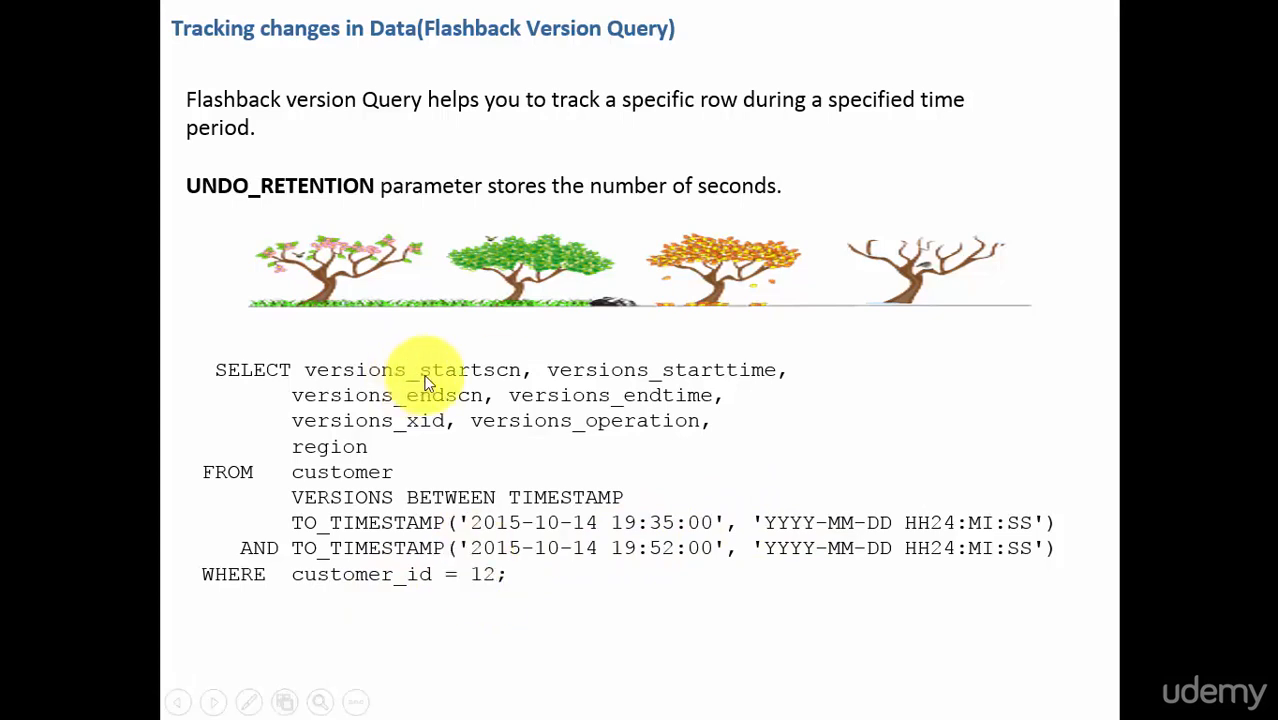
mouse_move(490, 376)
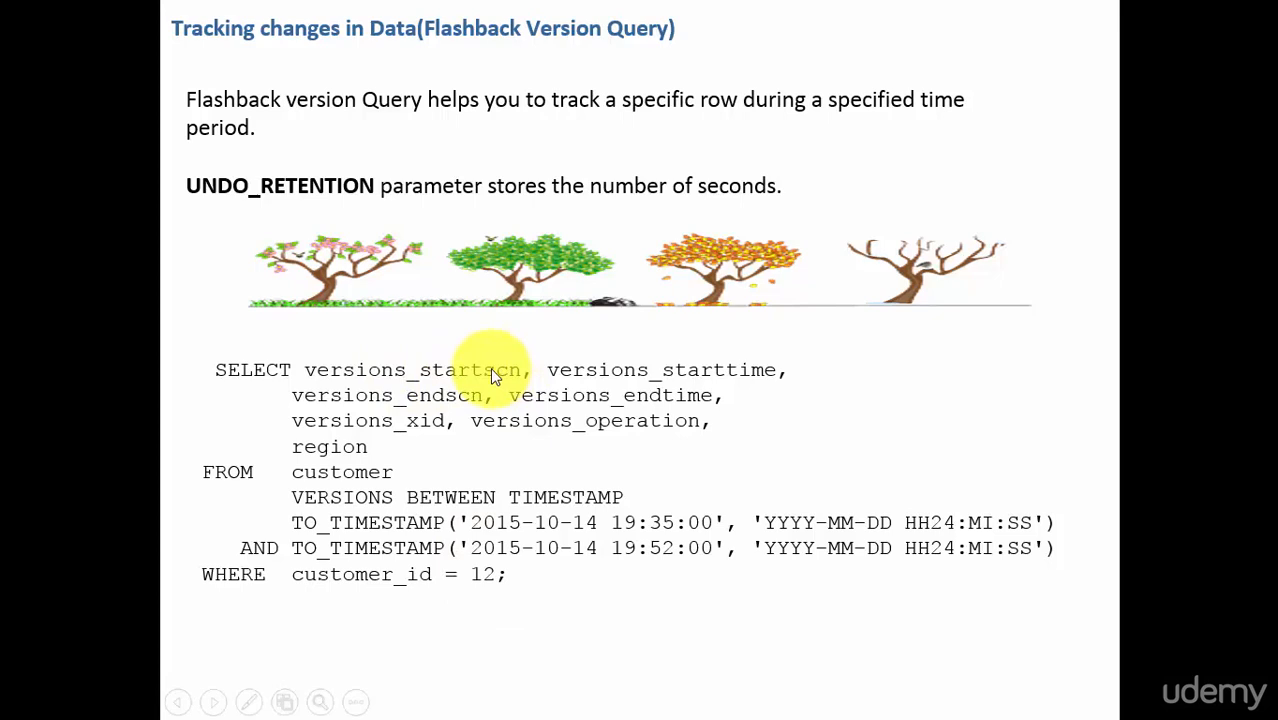
mouse_move(500, 388)
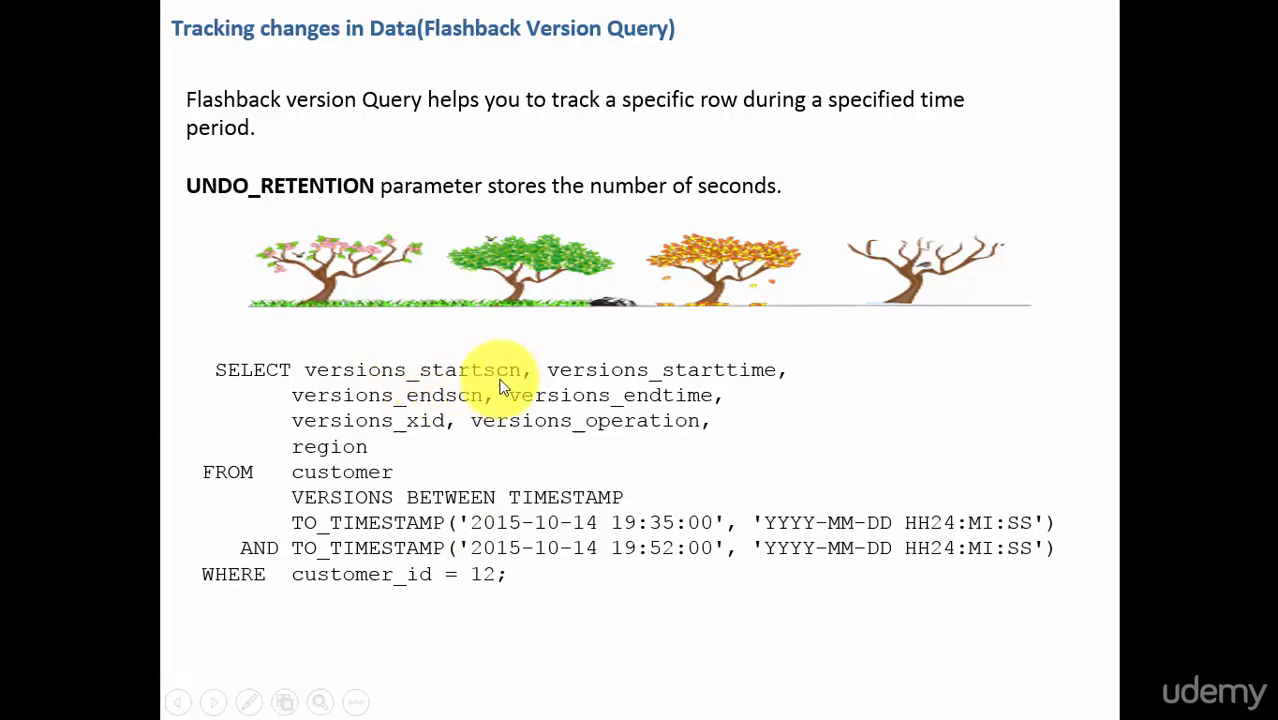
mouse_move(704, 380)
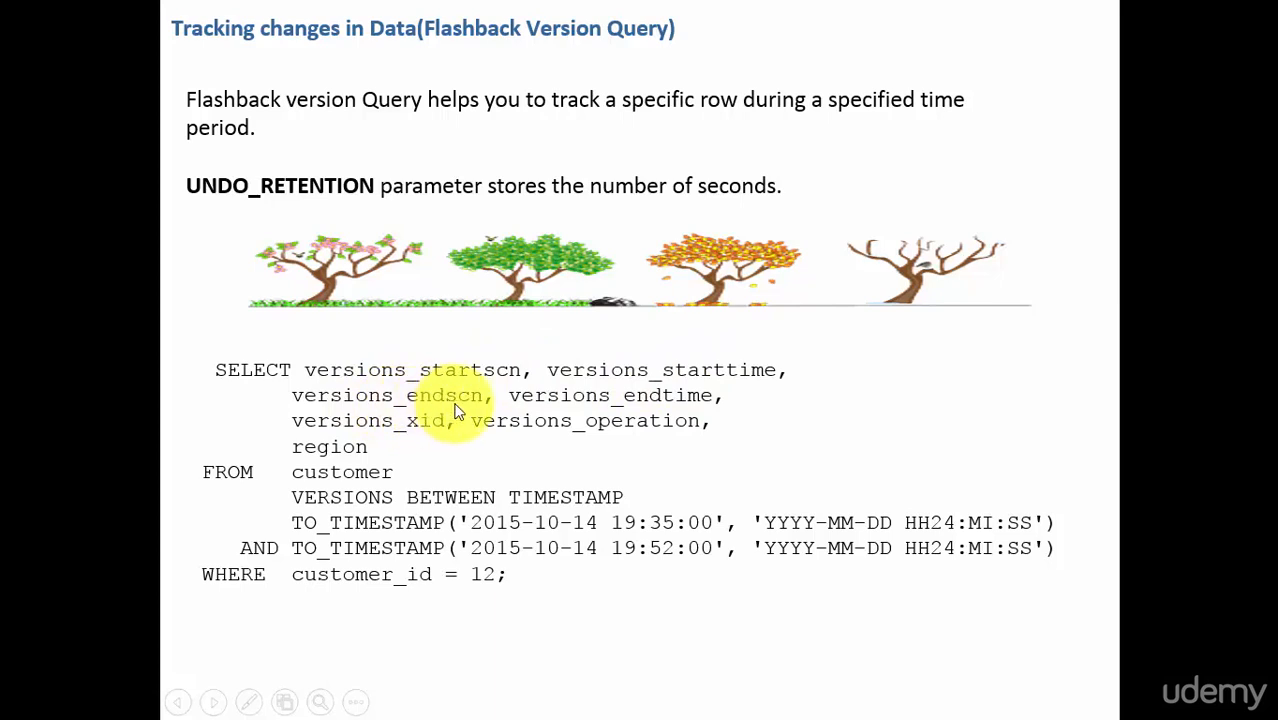
mouse_move(648, 404)
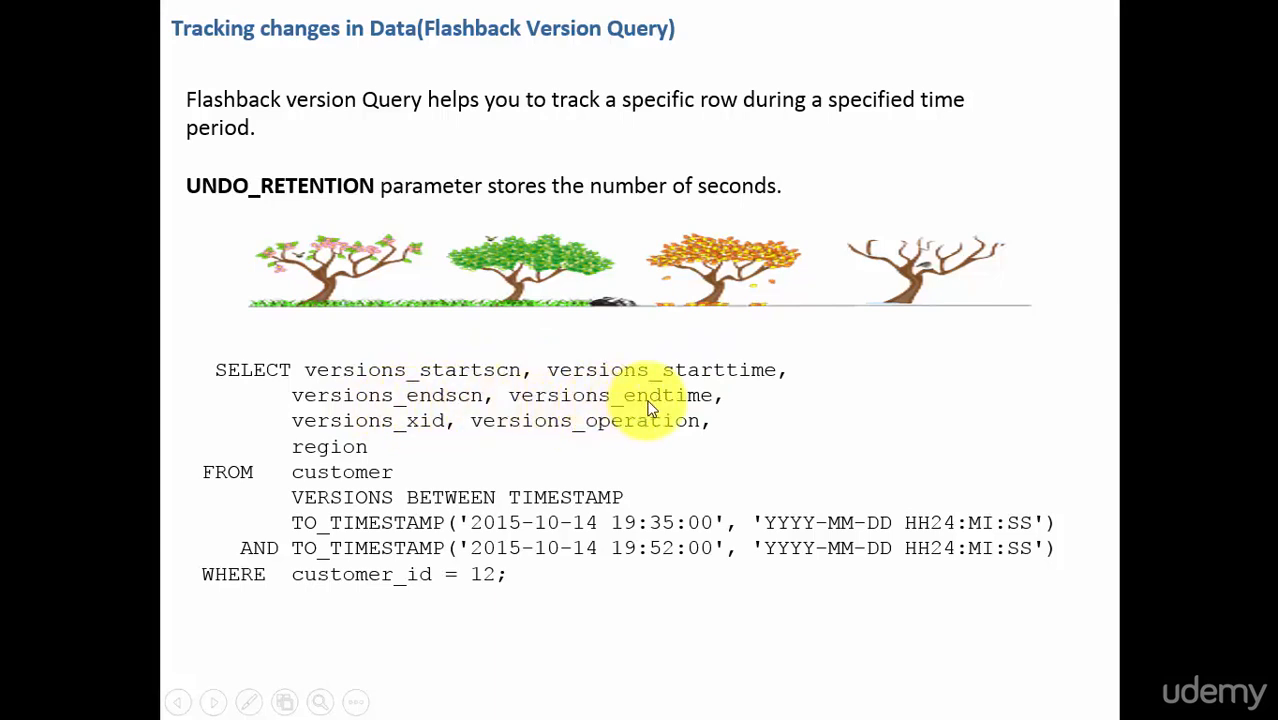
mouse_move(610, 420)
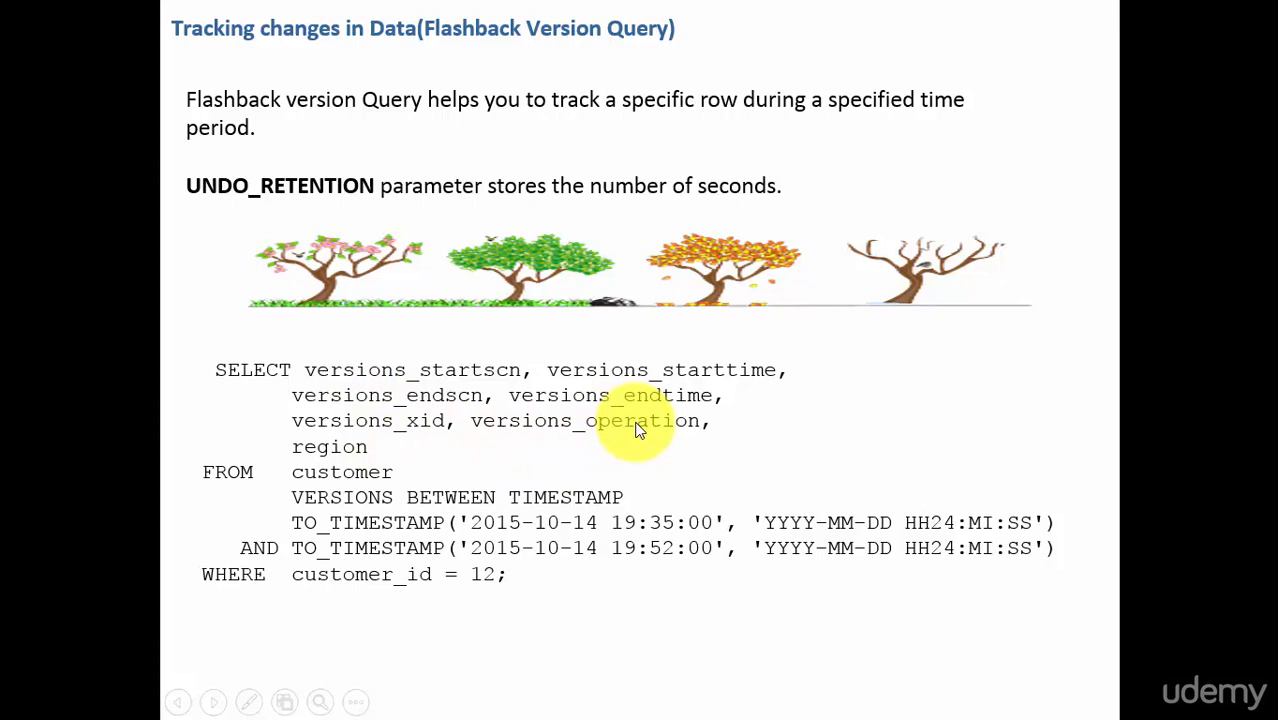
mouse_move(364, 456)
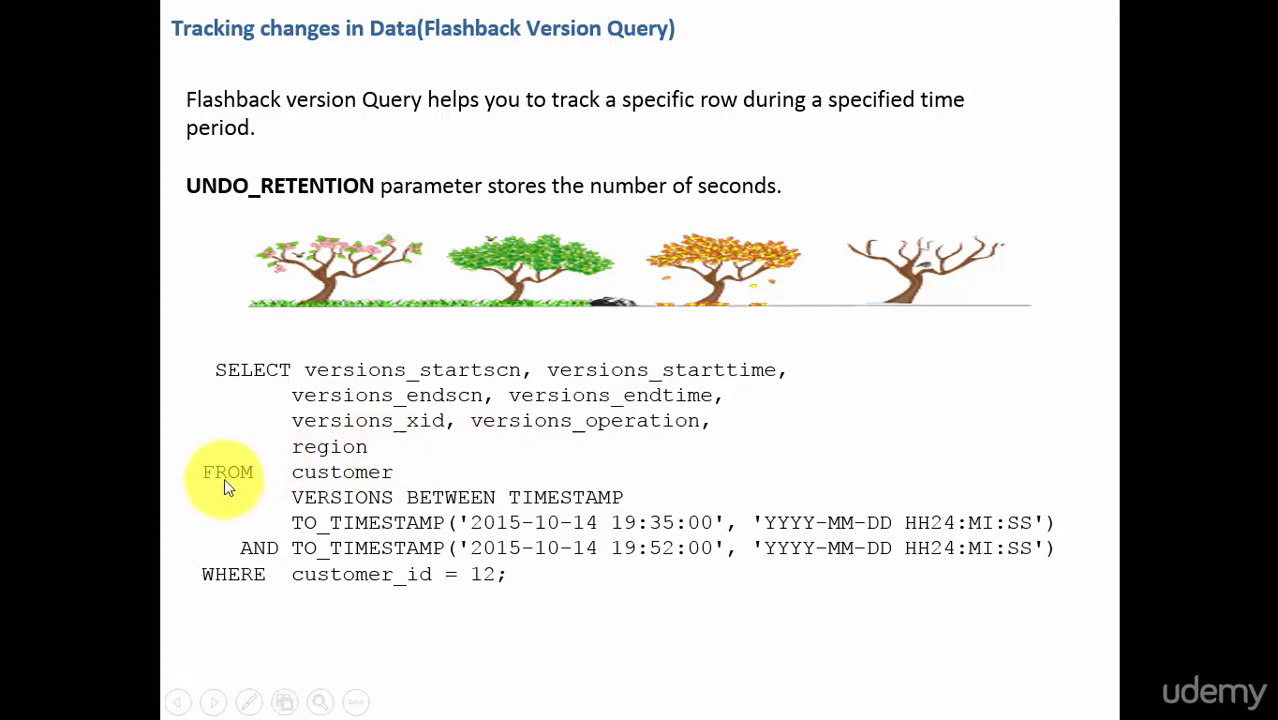
mouse_move(344, 472)
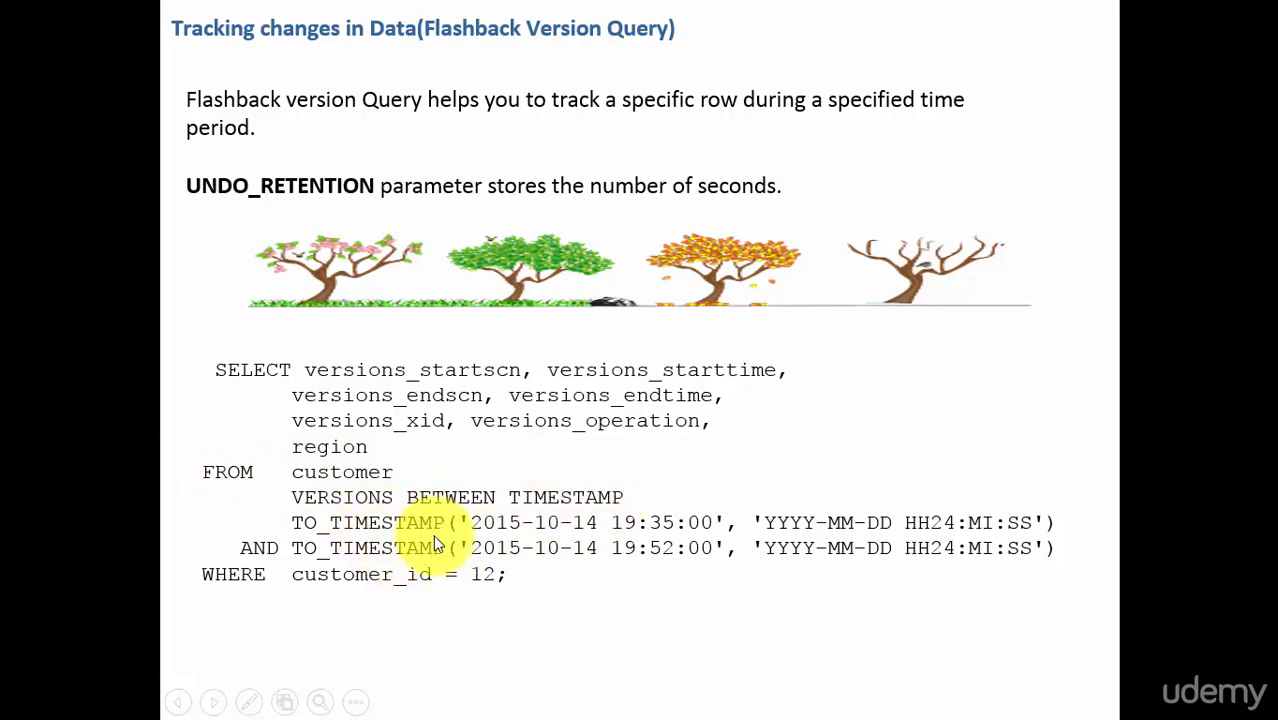
mouse_move(390, 504)
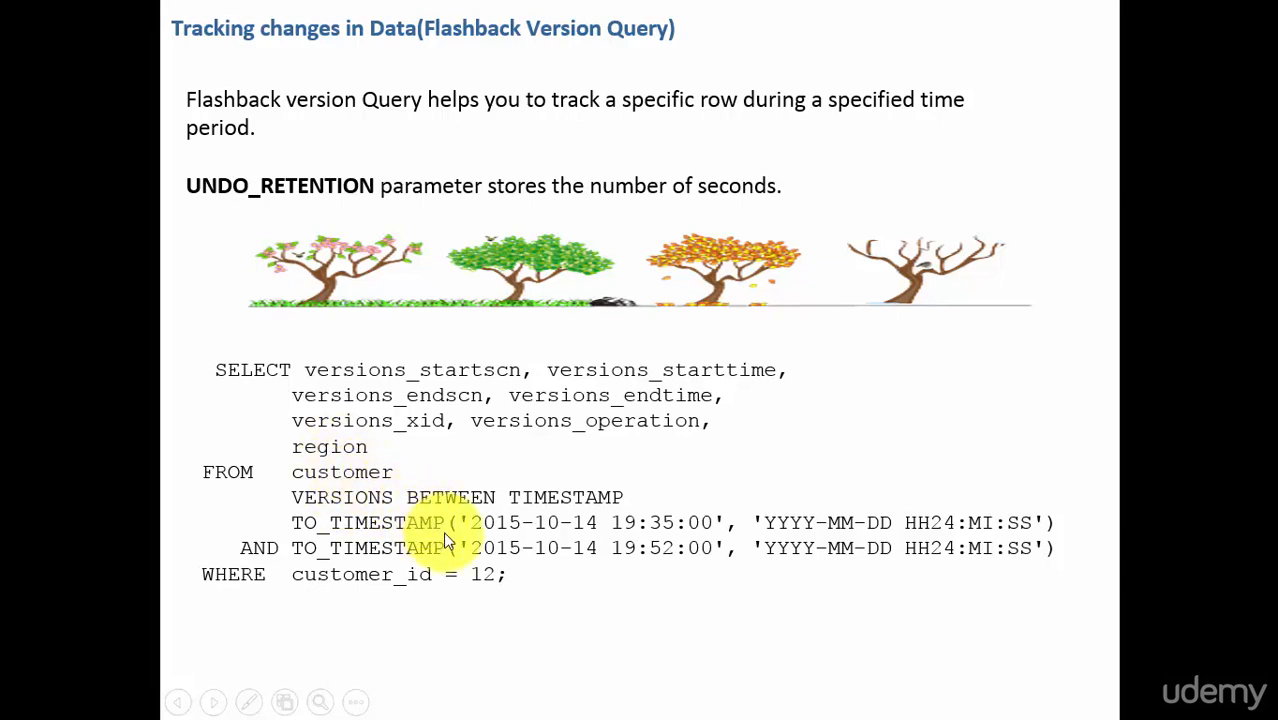
mouse_move(484, 596)
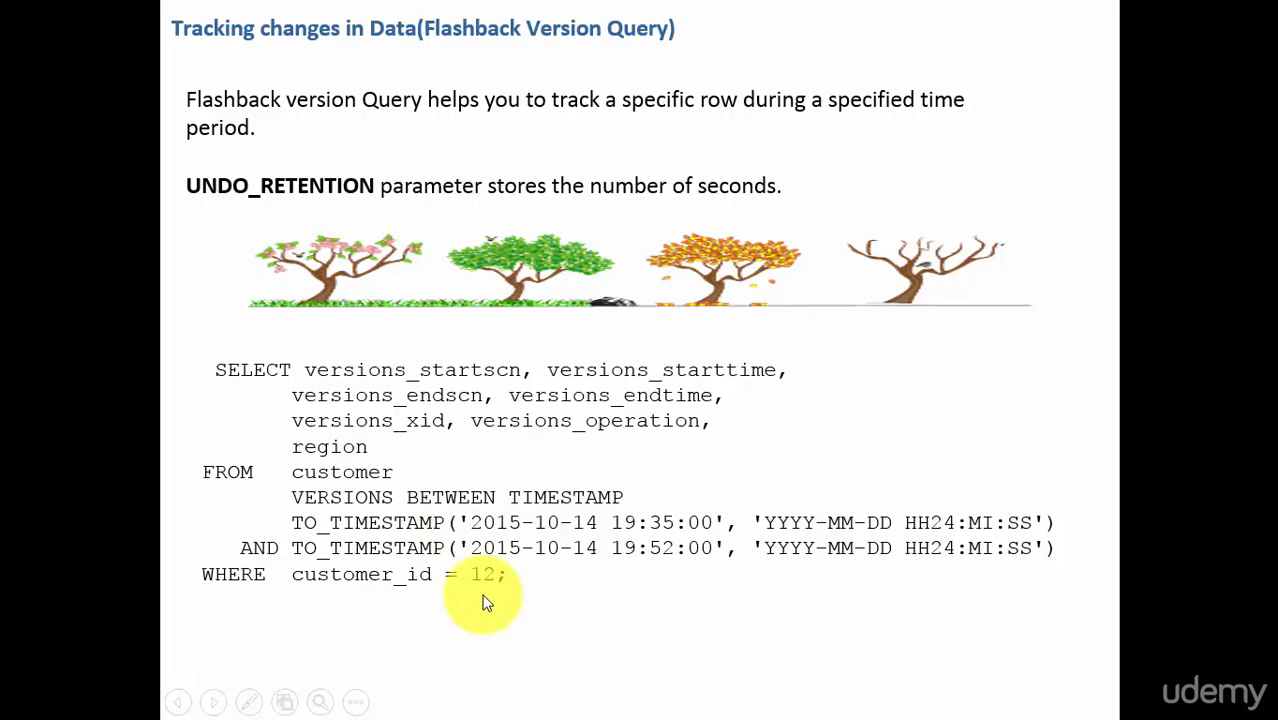
Run the flashback version query for customer 12, then check undo_retention (900) via show parameter retention
click(424, 700)
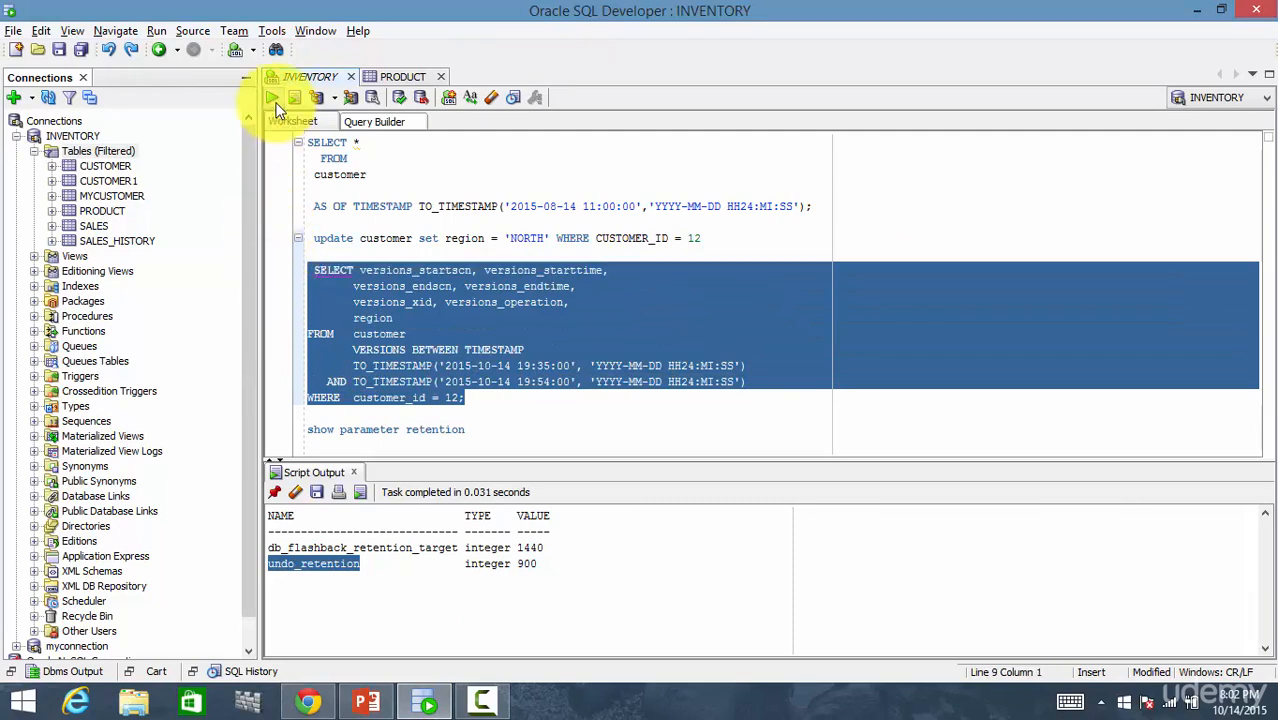
click(272, 96)
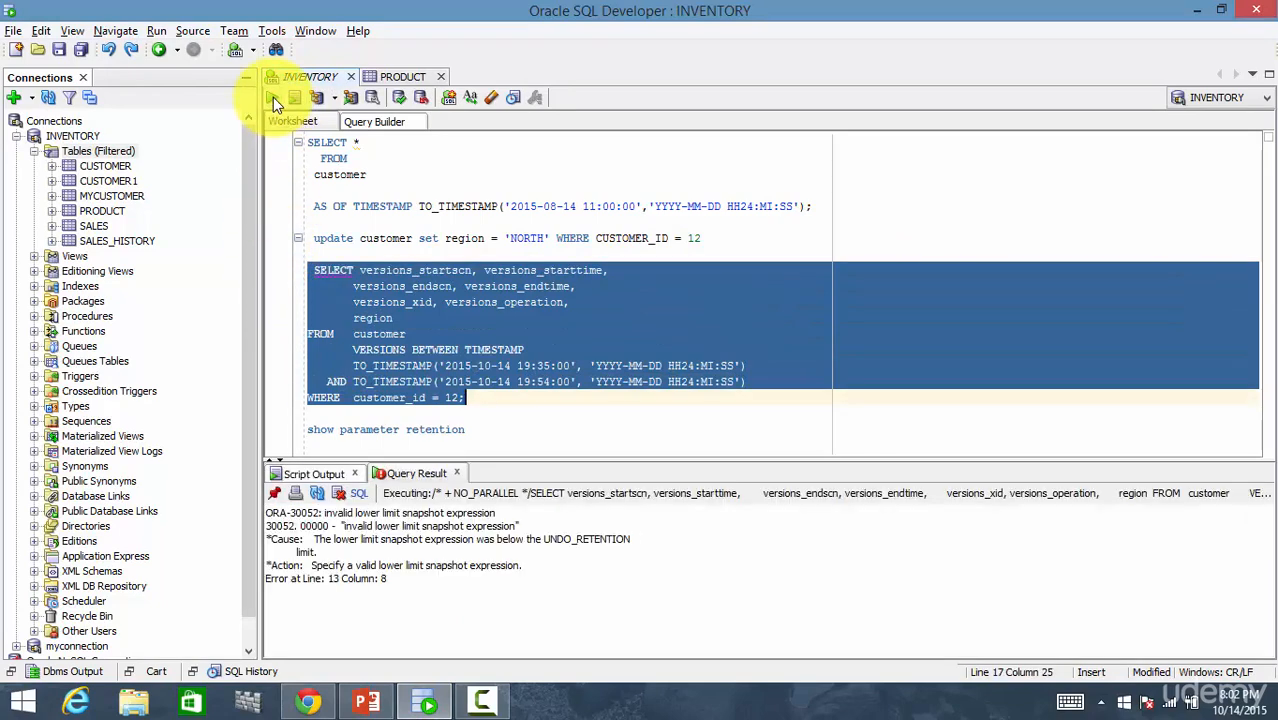
click(520, 442)
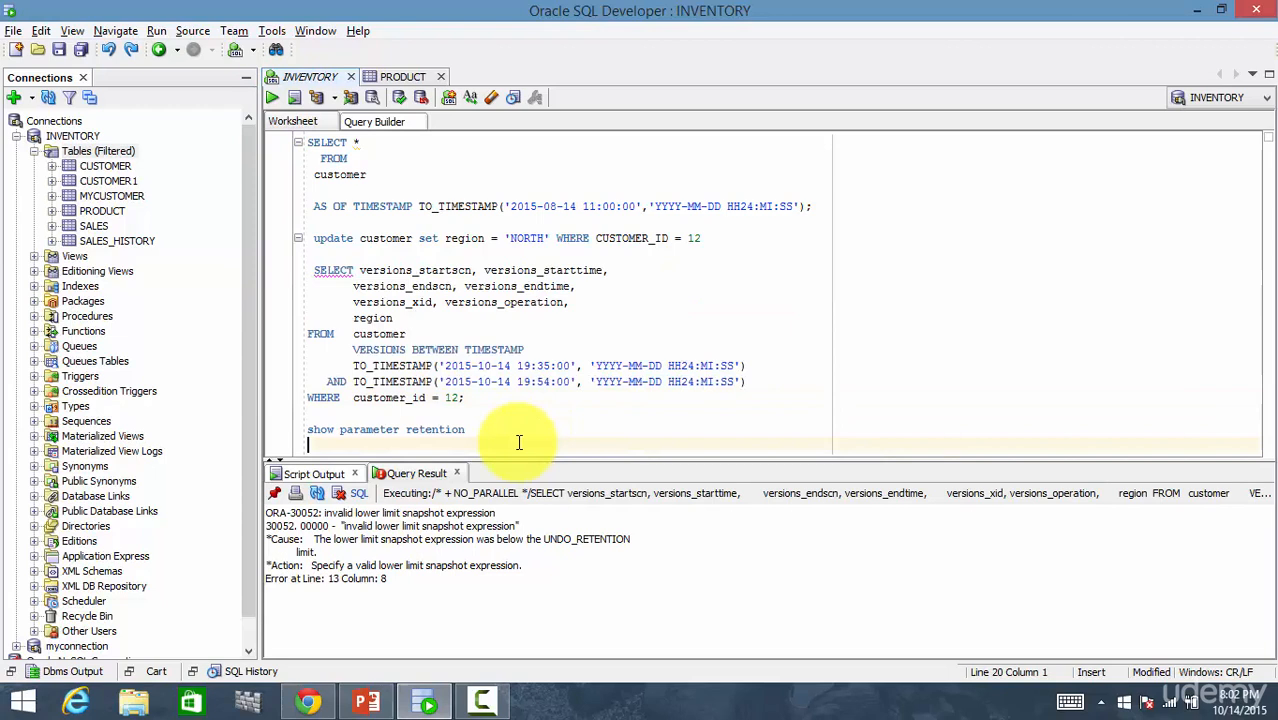
mouse_move(476, 488)
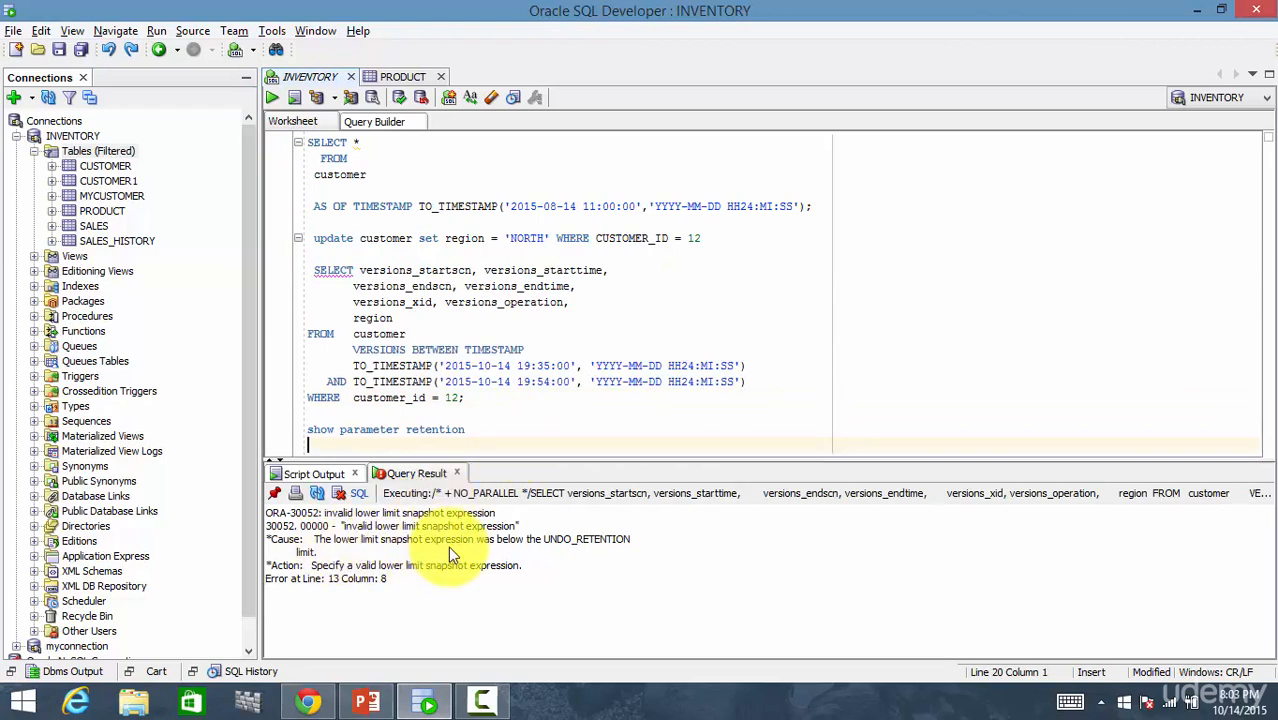
mouse_move(584, 544)
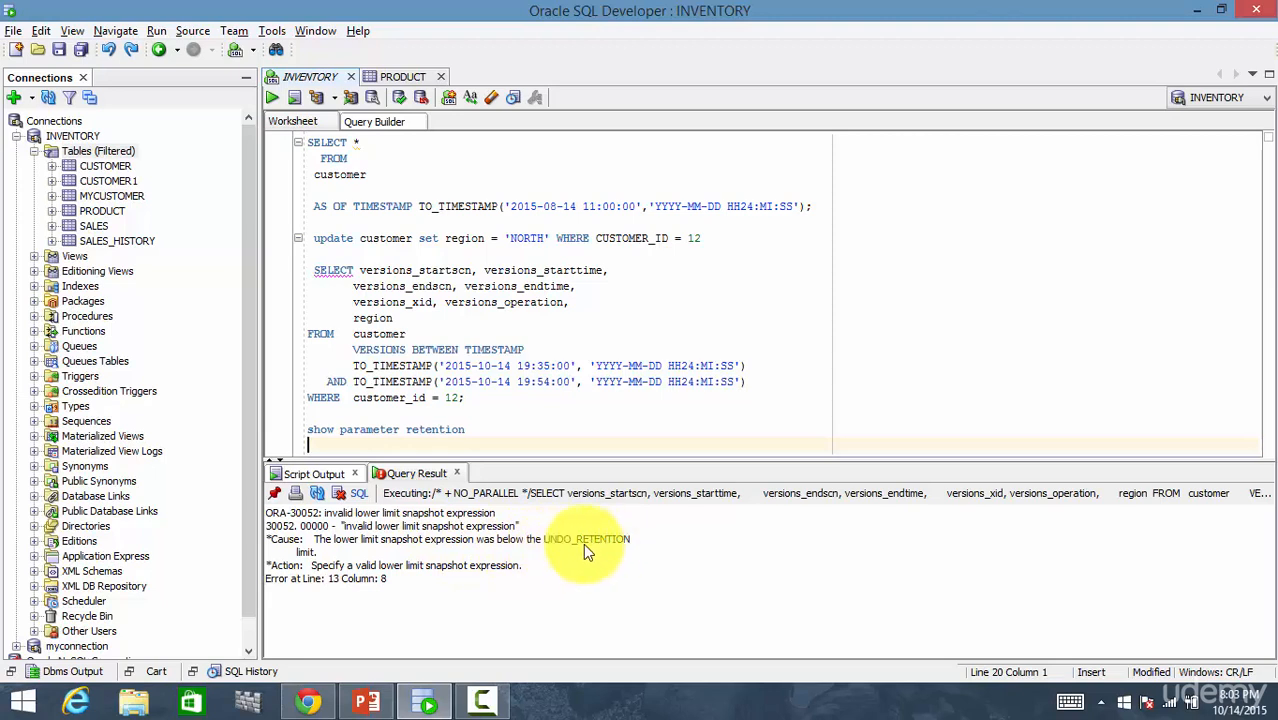
mouse_move(364, 556)
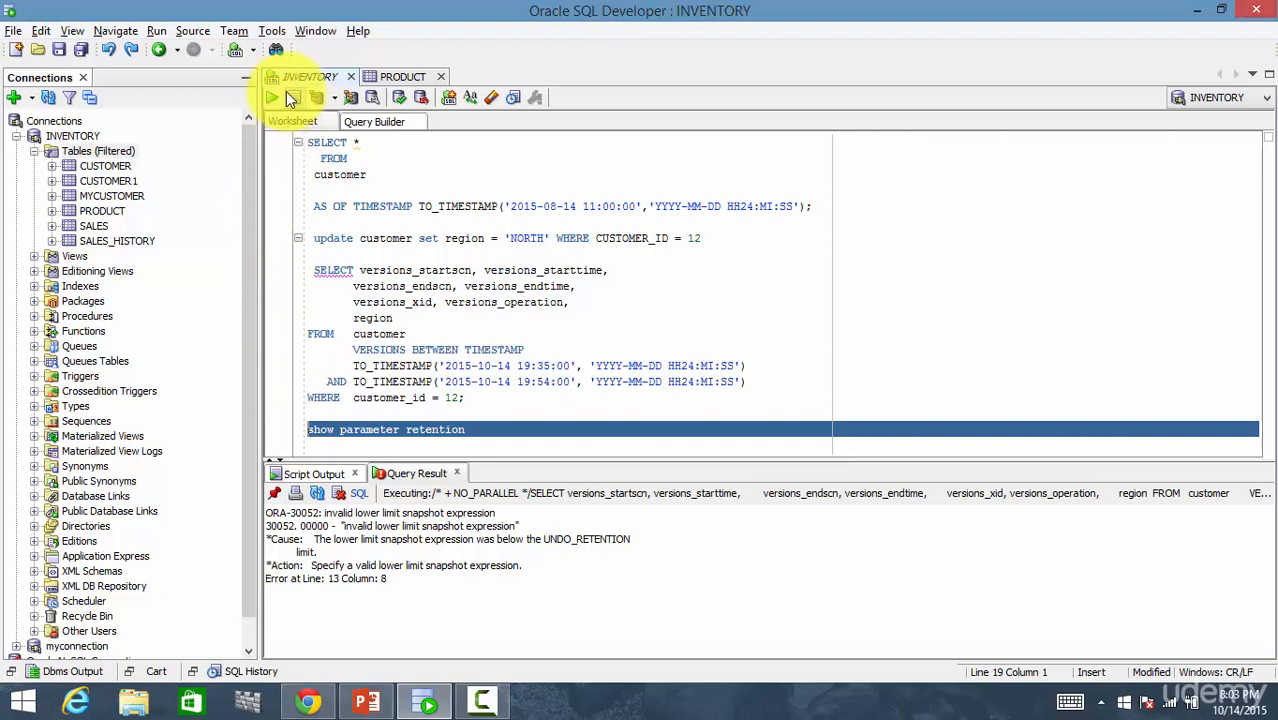
click(272, 96)
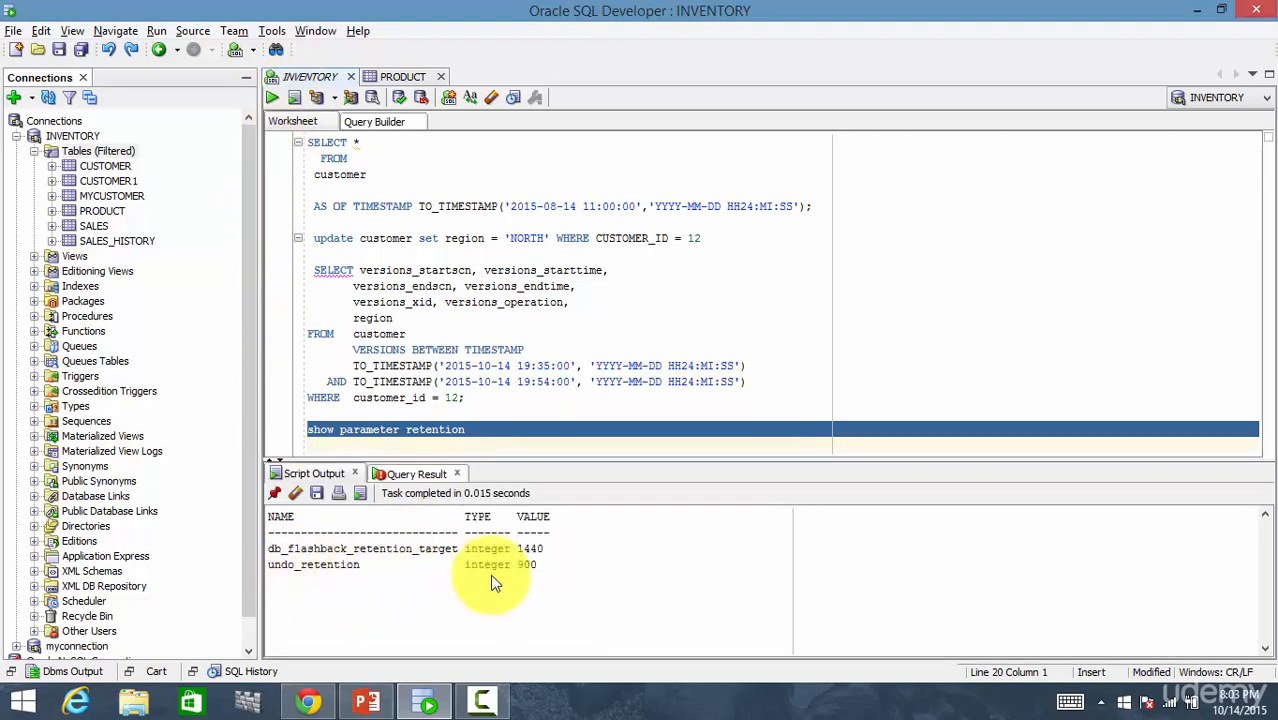
mouse_move(530, 576)
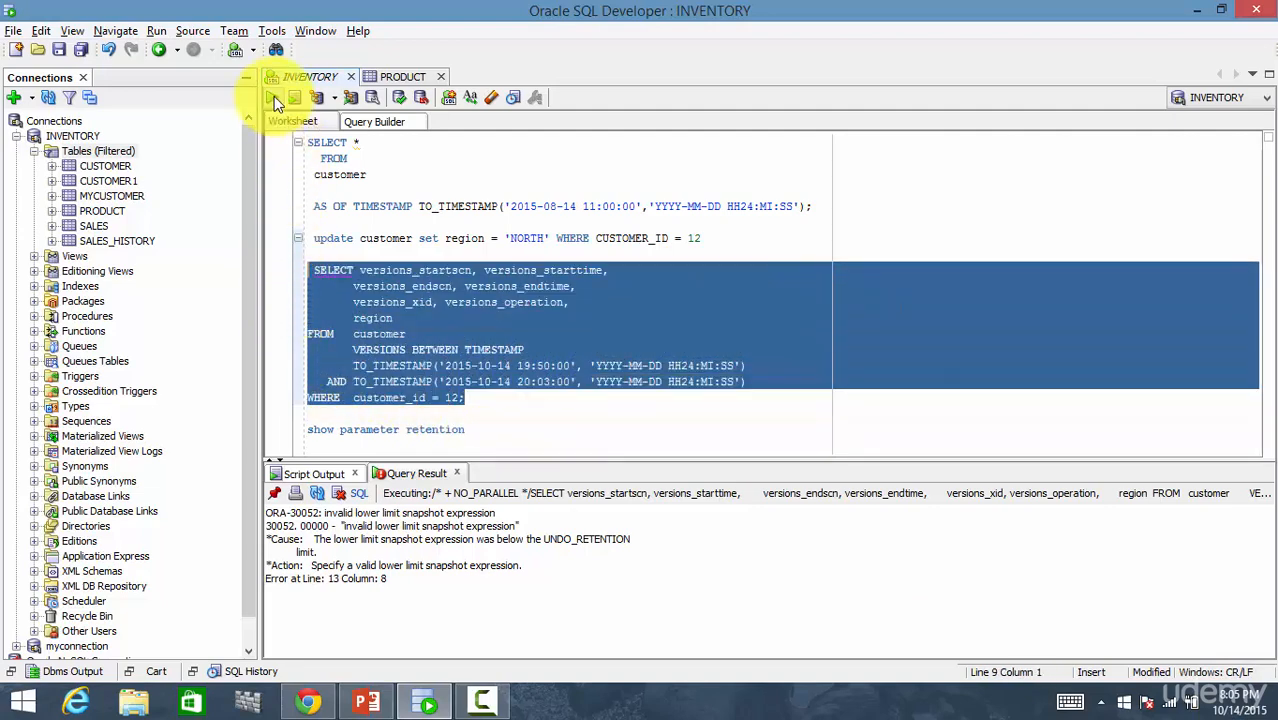
Run the version query returning NORTH and SOUTH rows for customer 12 and compare their start/end times
click(272, 96)
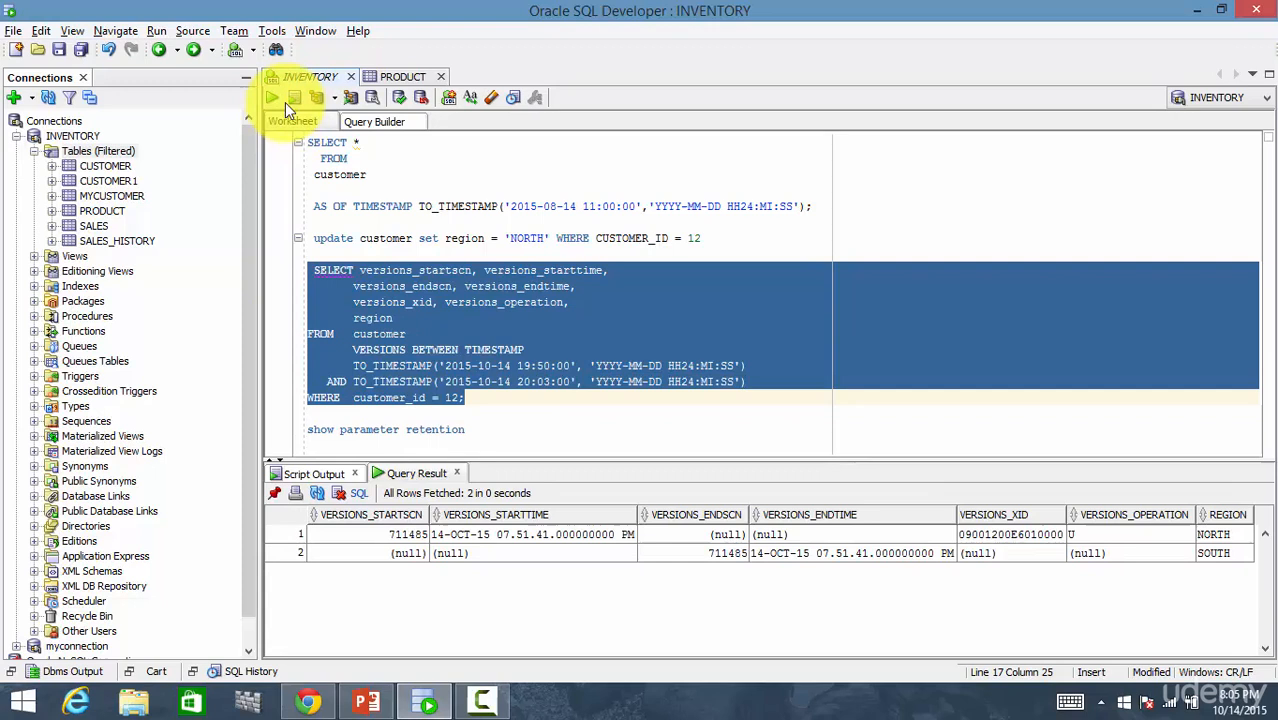
mouse_move(690, 570)
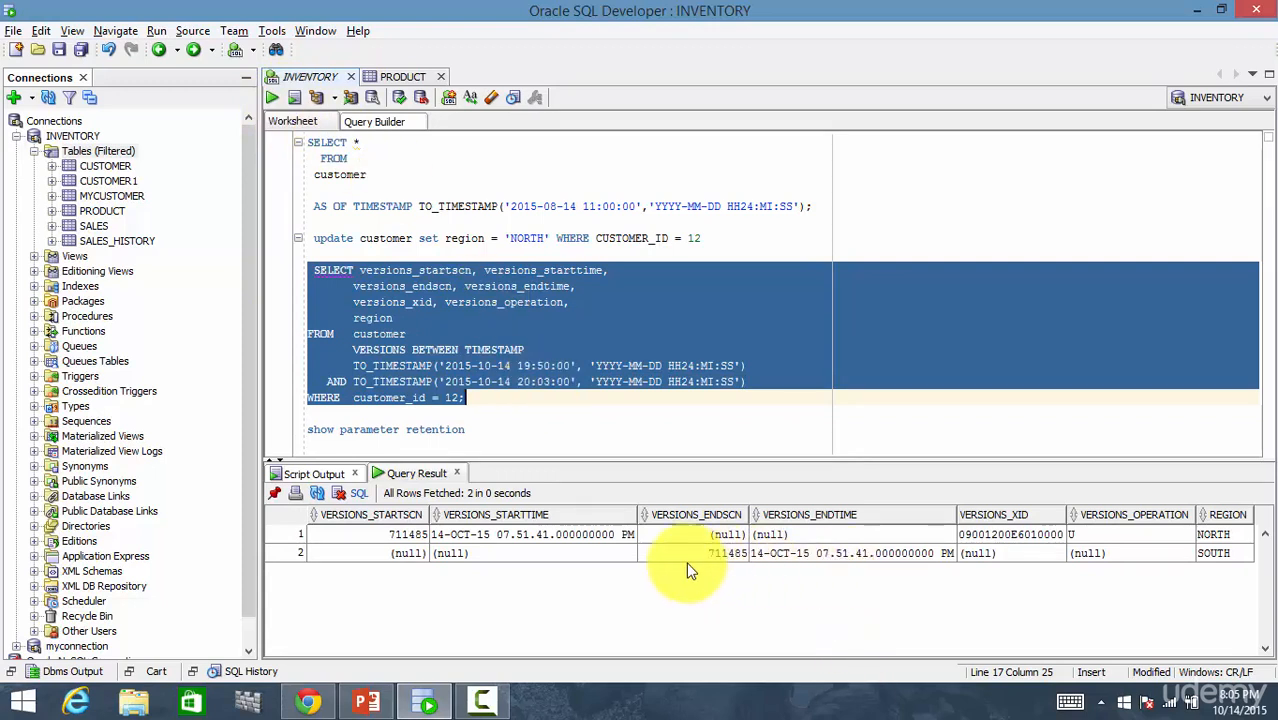
click(530, 534)
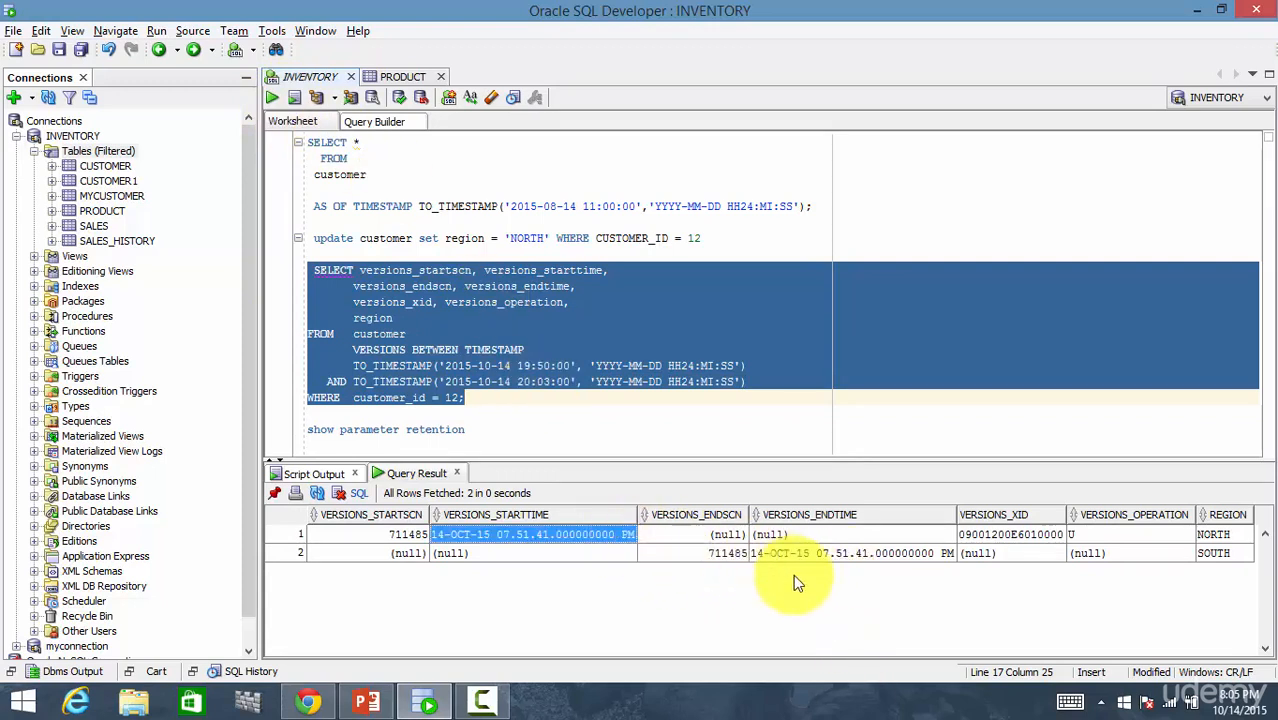
mouse_move(516, 544)
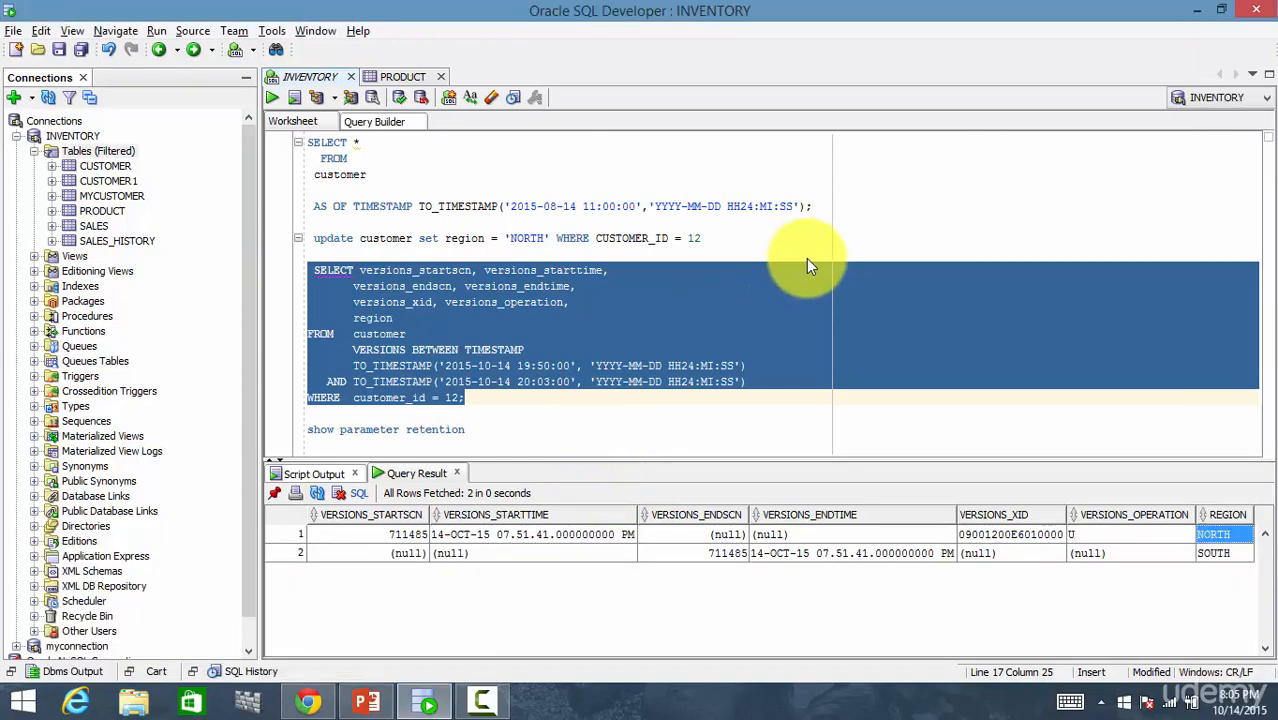
mouse_move(538, 240)
text(EAS)
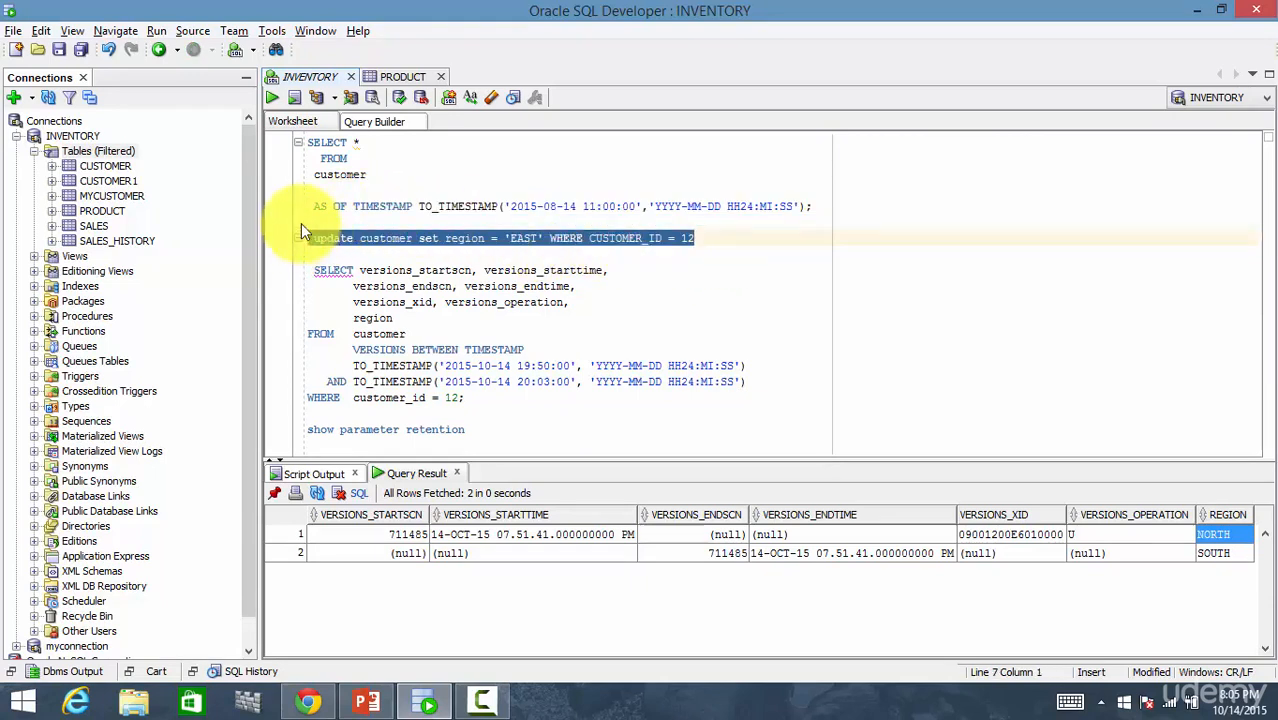
Update customer 12's region to EAST and commit the change
click(292, 96)
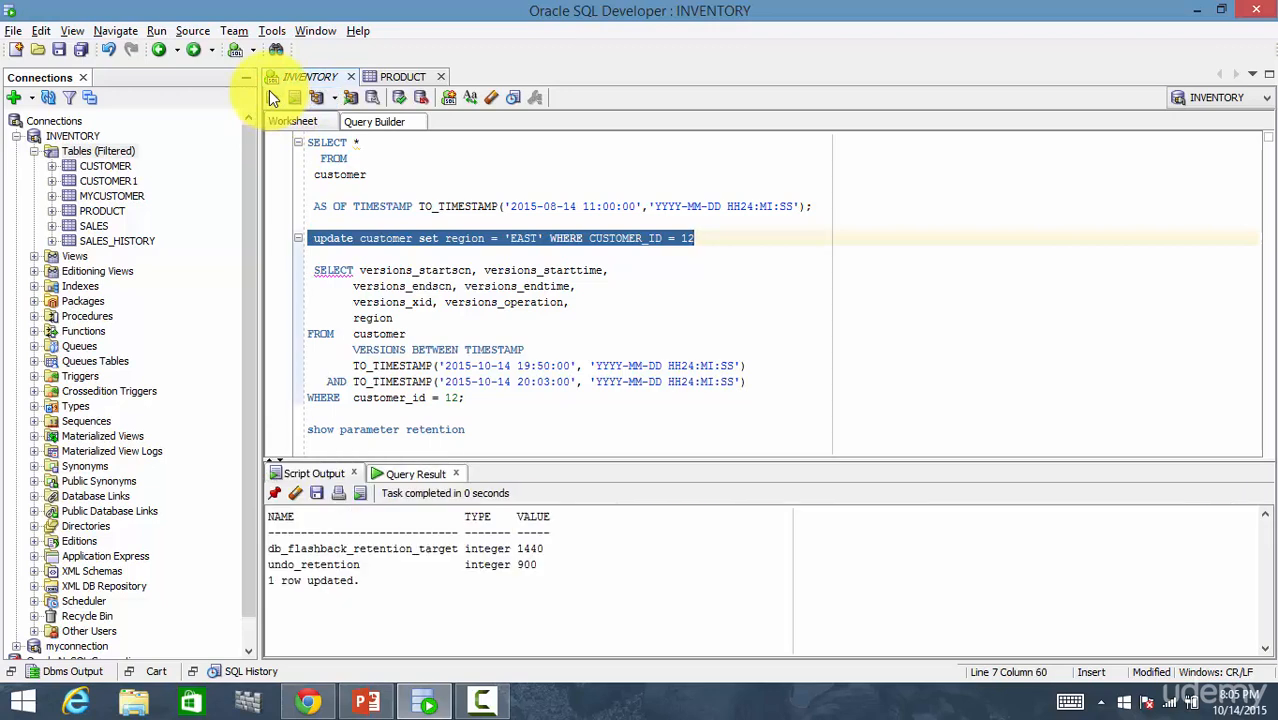
mouse_move(548, 330)
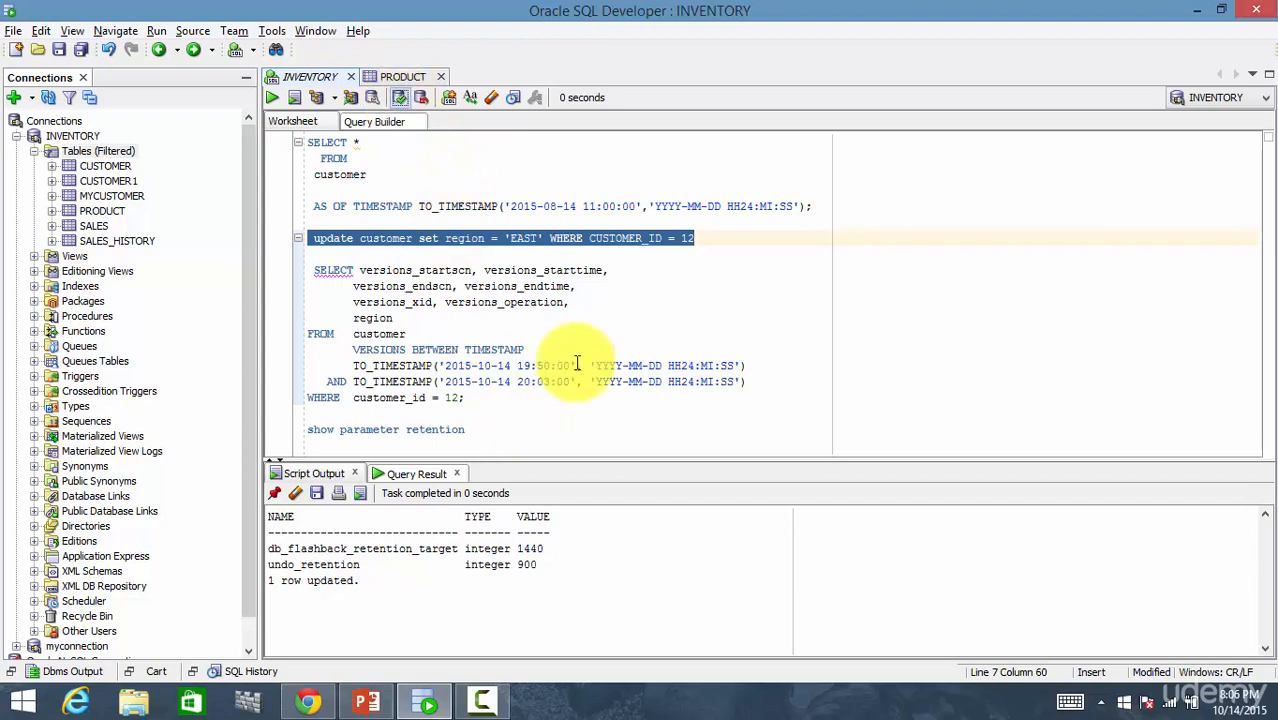
click(272, 96)
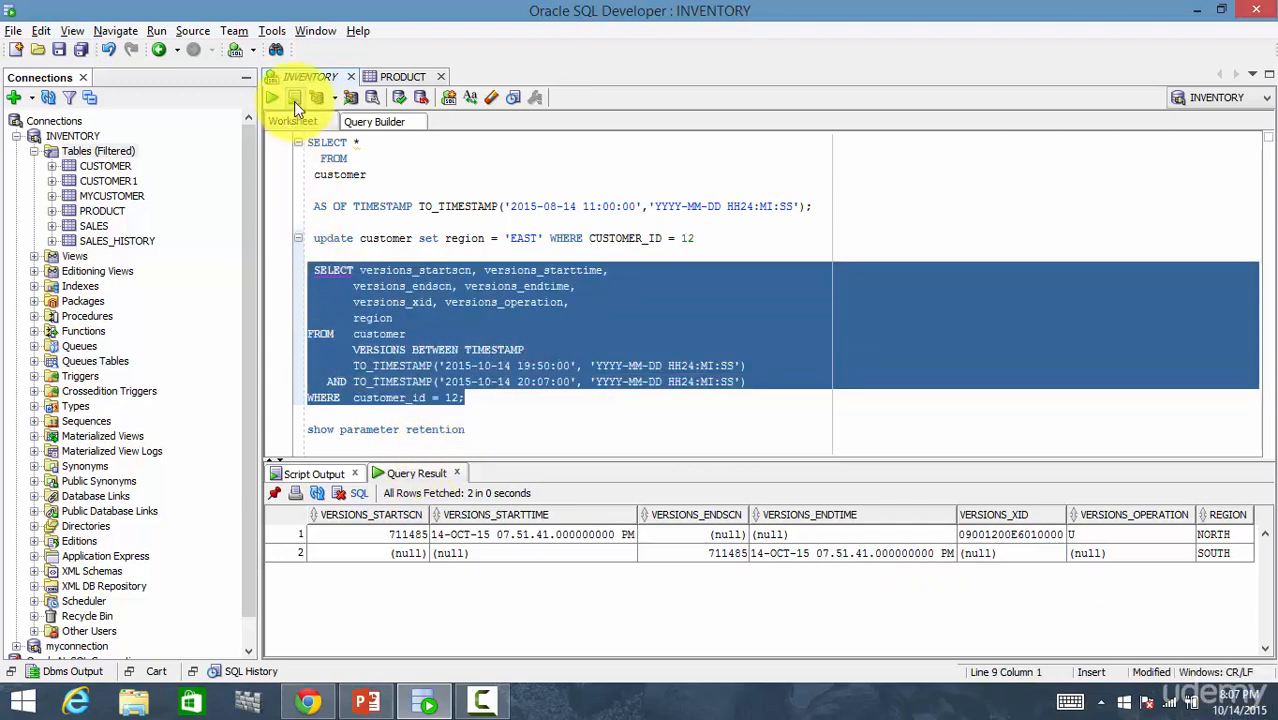
Rerun the version query showing EAST, NORTH and SOUTH rows and inspect the VERSIONS_OPERATION of NORTH and SOUTH
click(272, 96)
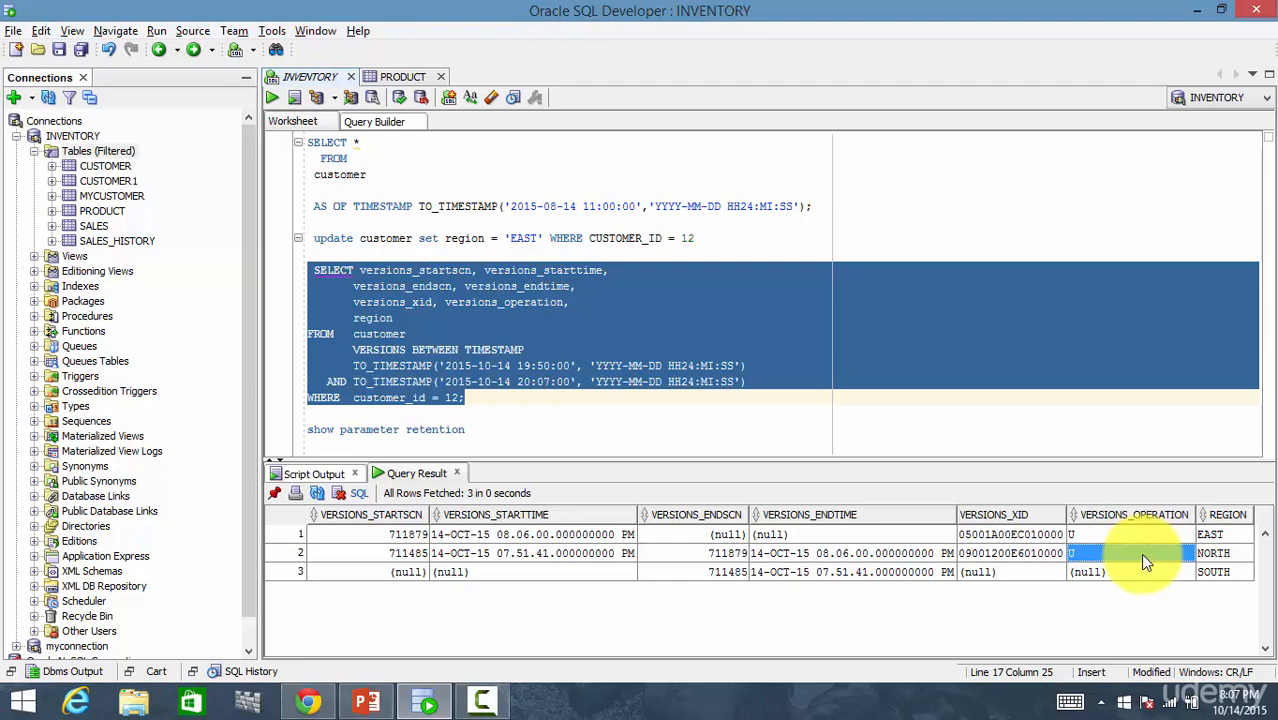
click(1214, 572)
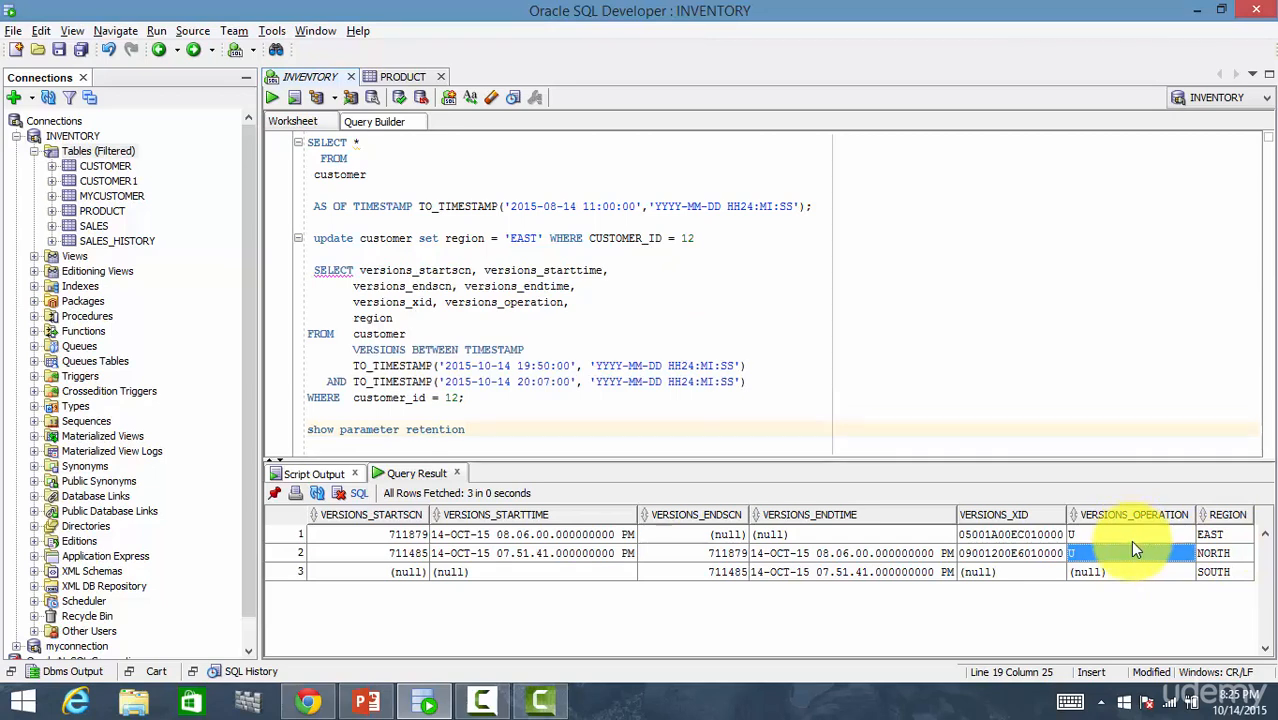
mouse_move(1150, 584)
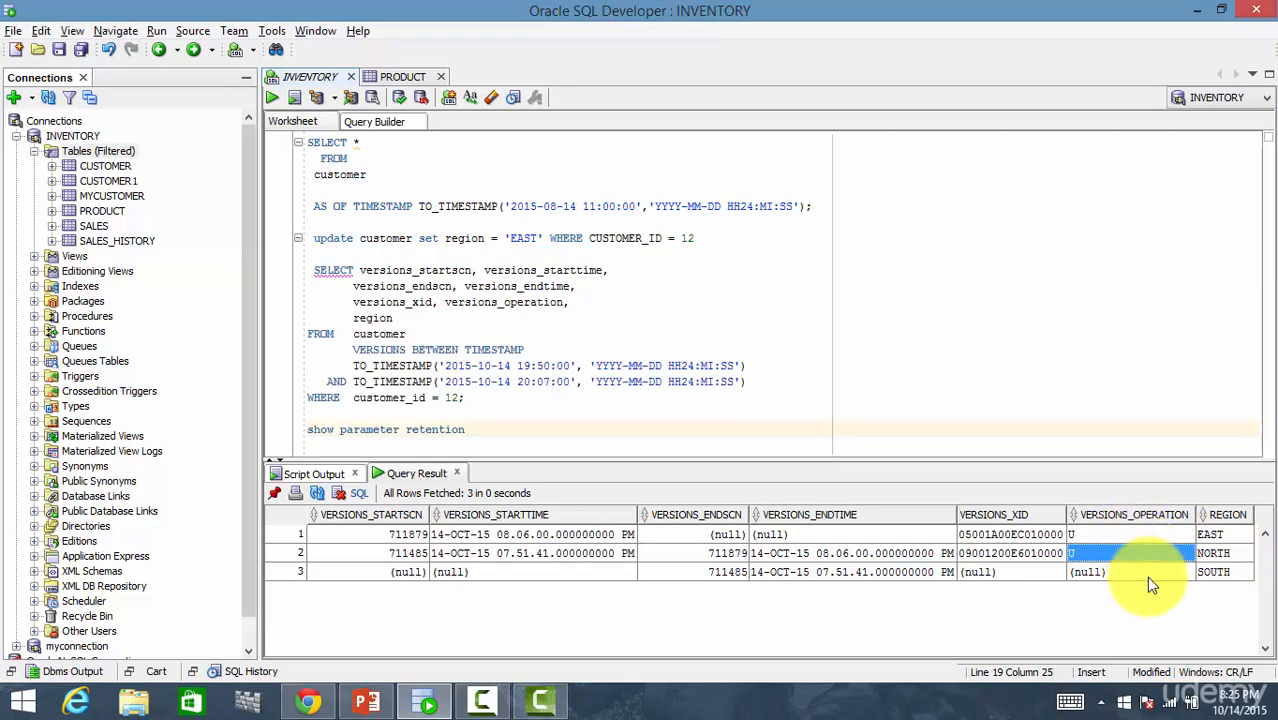
click(1130, 572)
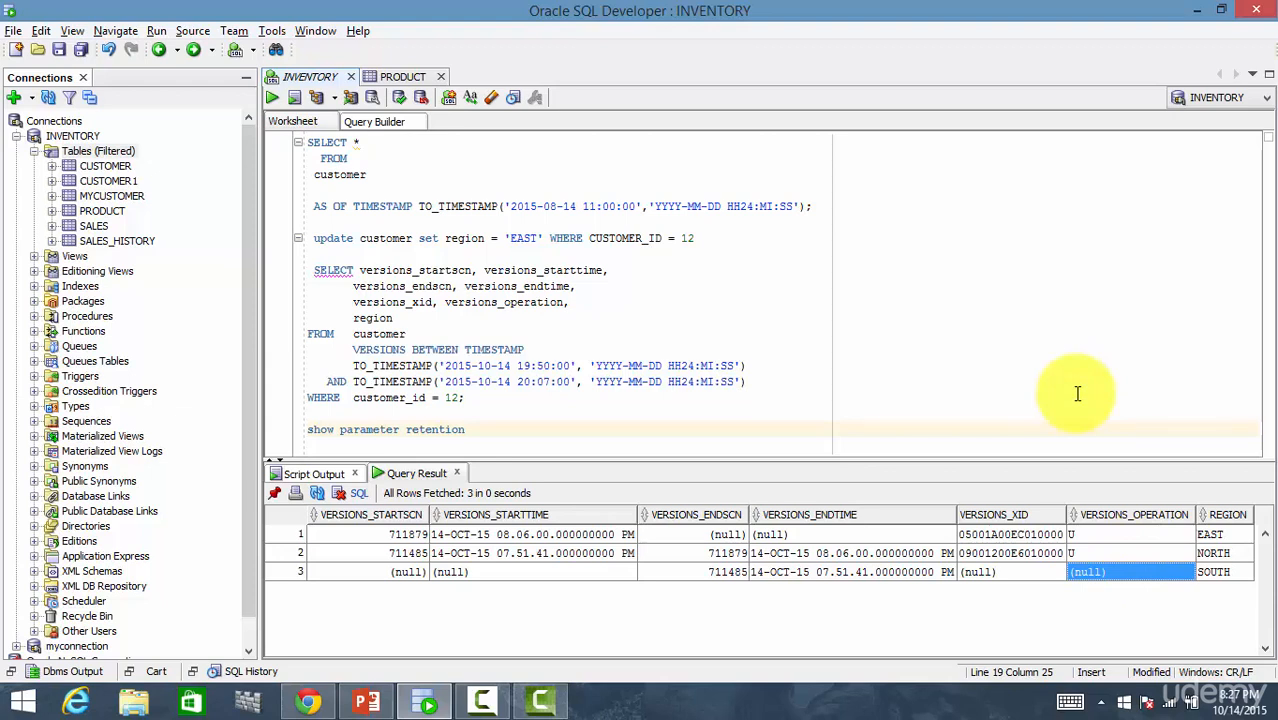